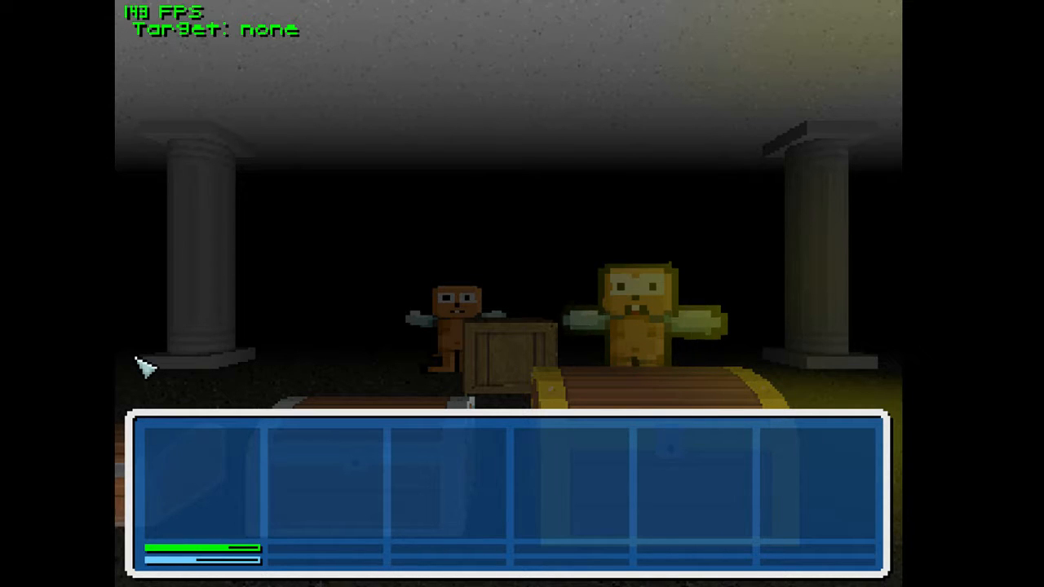
mouse_move(334, 16)
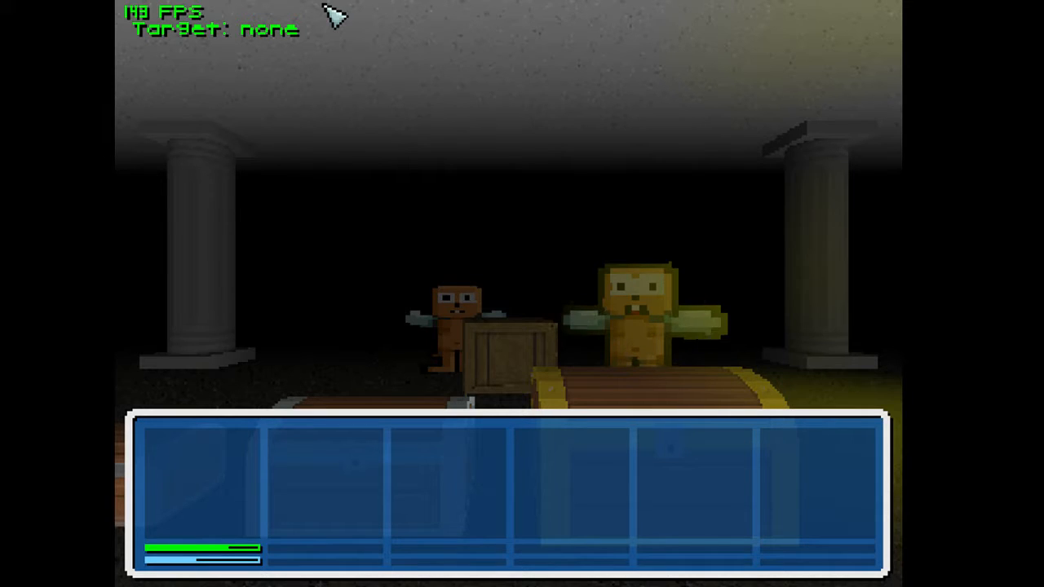
mouse_move(131, 130)
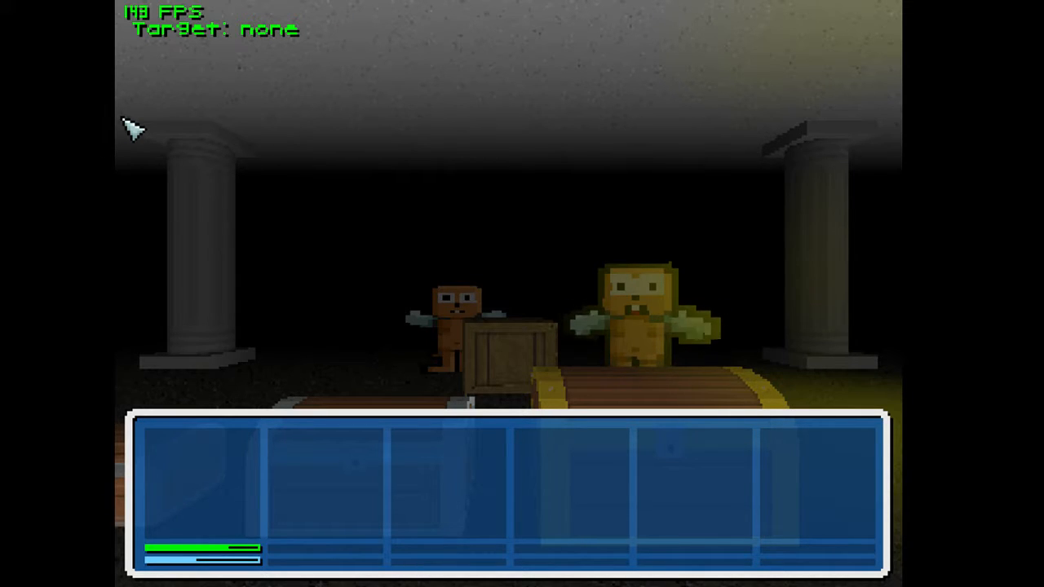